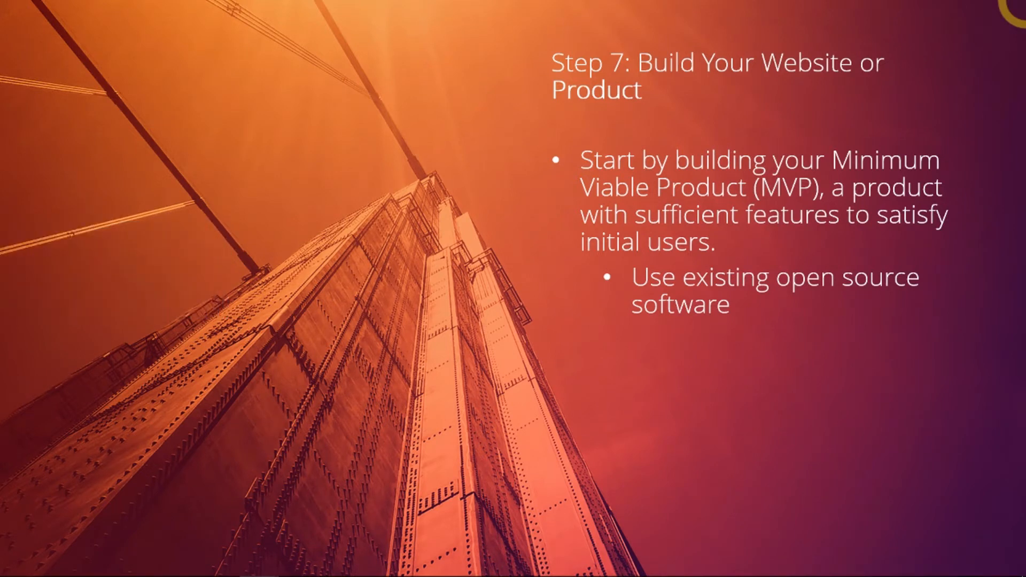
# - Add the 'Buy clone software' sub-bullet to the Step 7 MVP slide
pyautogui.write('Buy clone software')
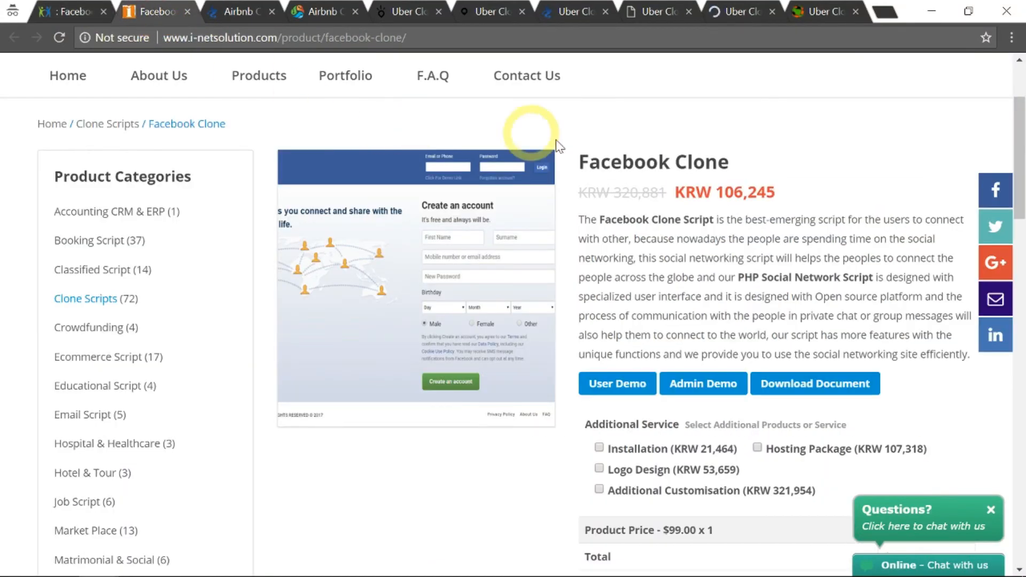
# - Flip through the agriya, AirStar Airbnb and Smart Car, Elluminati, AppDupe Uber clone vendor tabs
pyautogui.click(236, 11)
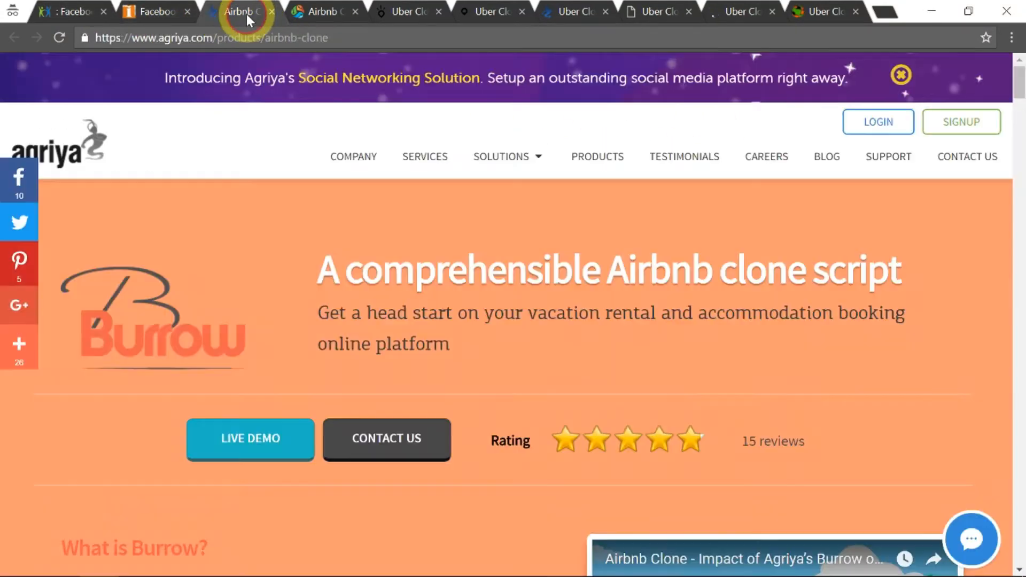
pyautogui.moveTo(933, 237)
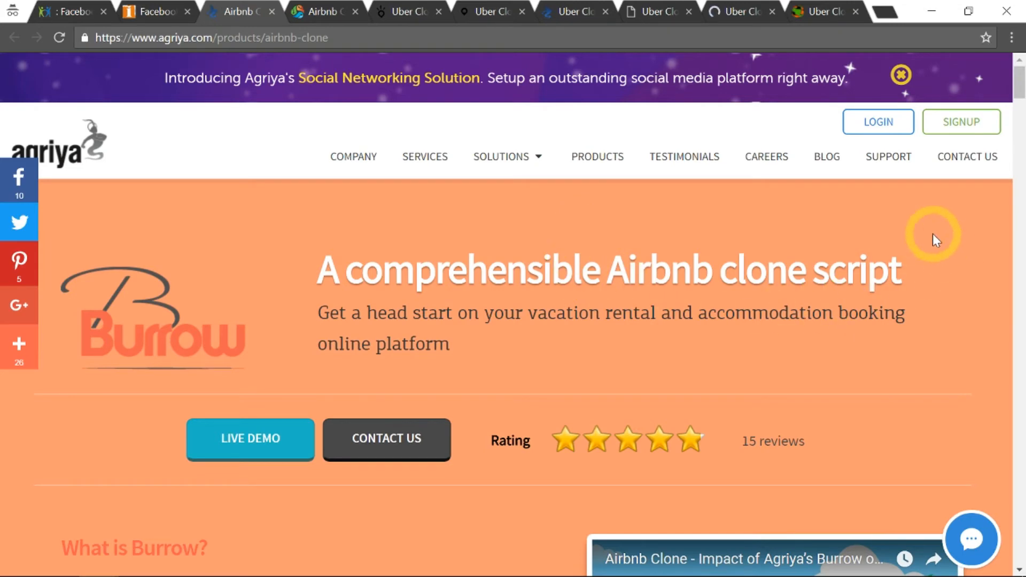
pyautogui.click(409, 11)
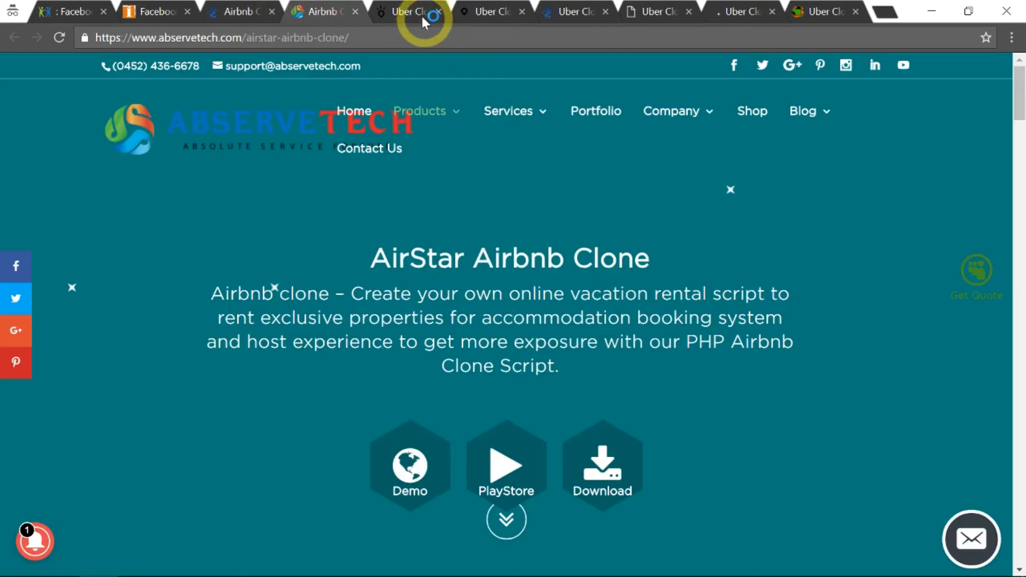
pyautogui.click(409, 12)
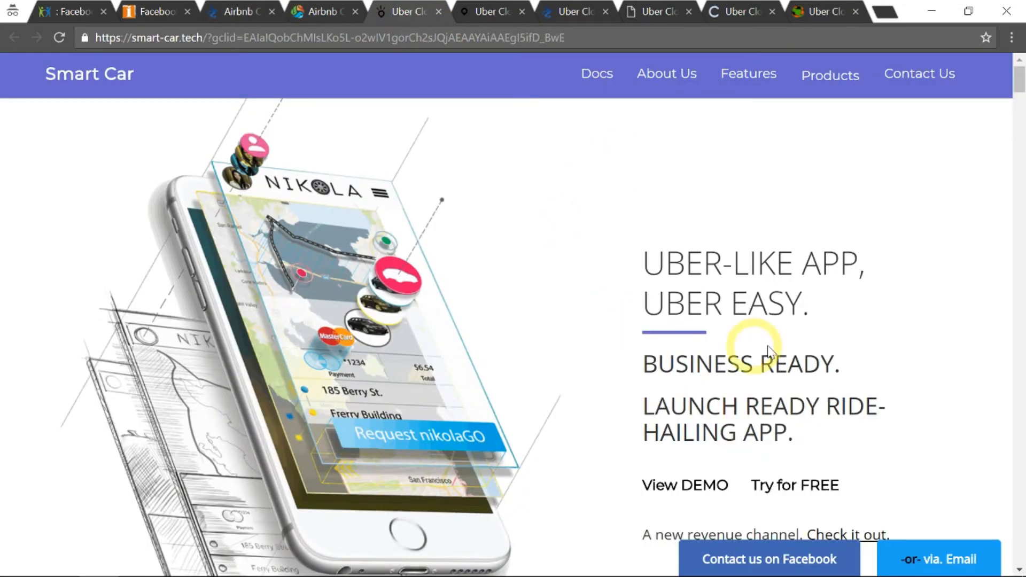
pyautogui.click(491, 12)
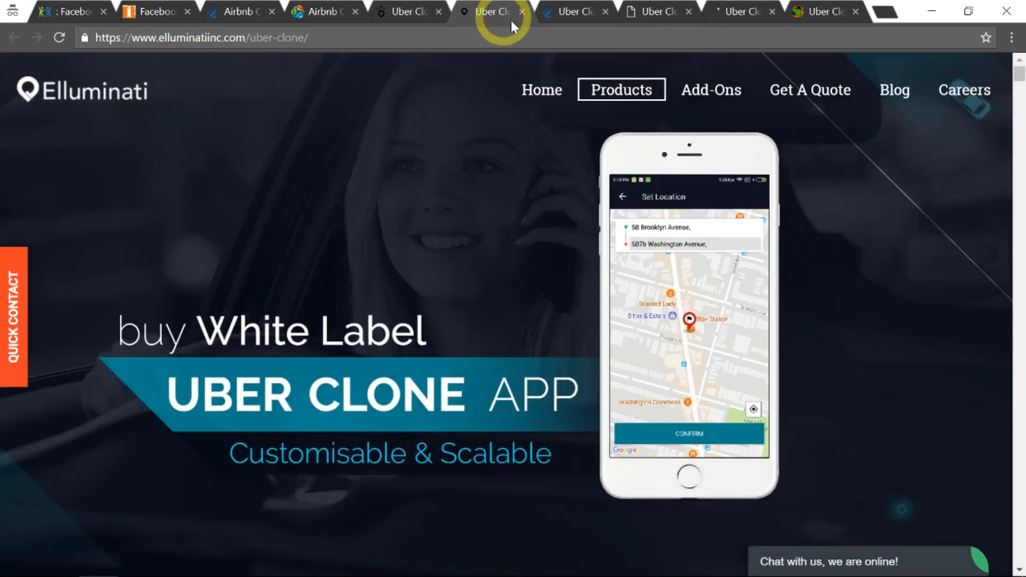
pyautogui.click(648, 11)
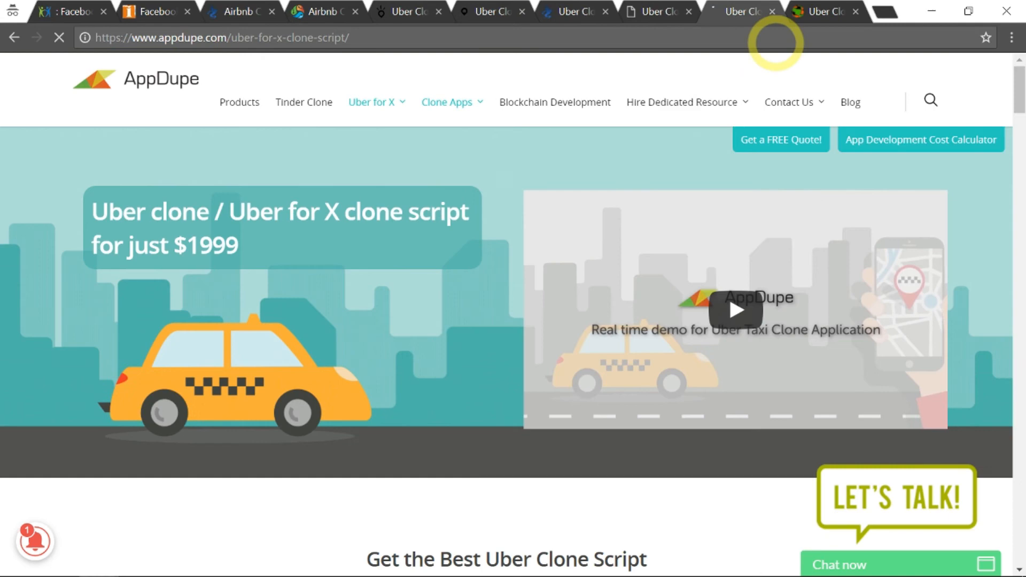
pyautogui.click(824, 12)
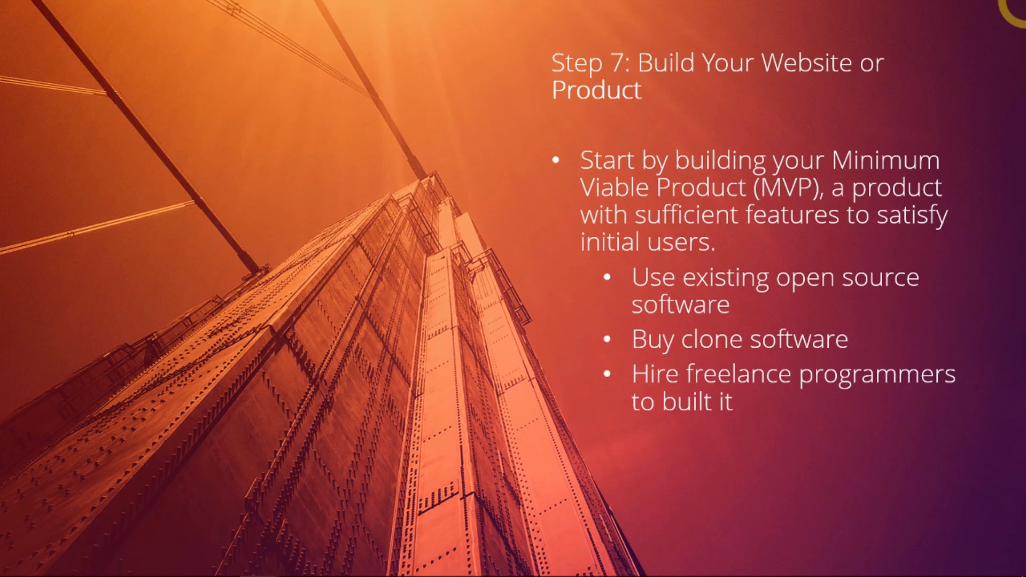
# - Animate in the 'Code it with your team' MVP option on the Step 7 slide
pyautogui.press('right')
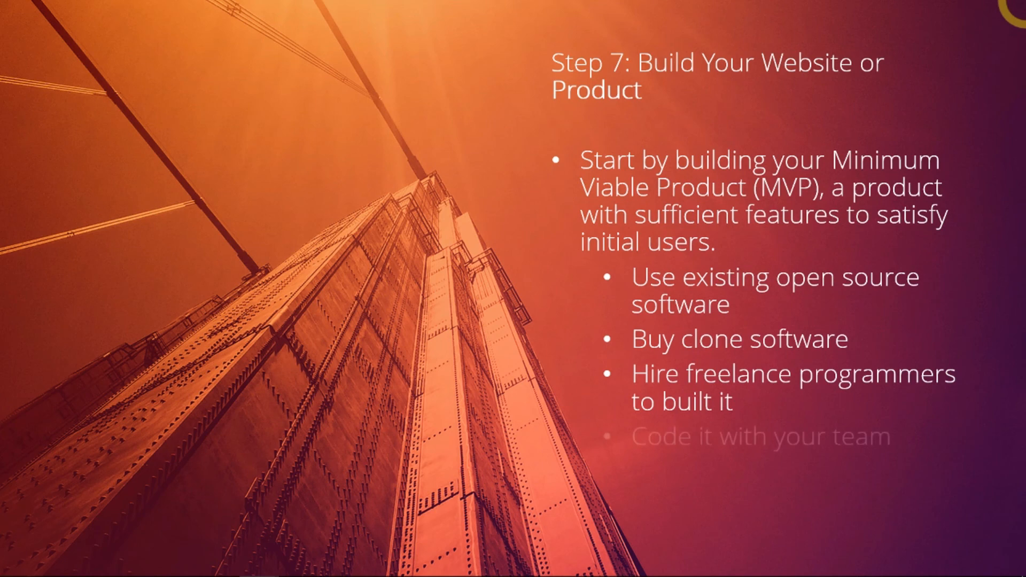